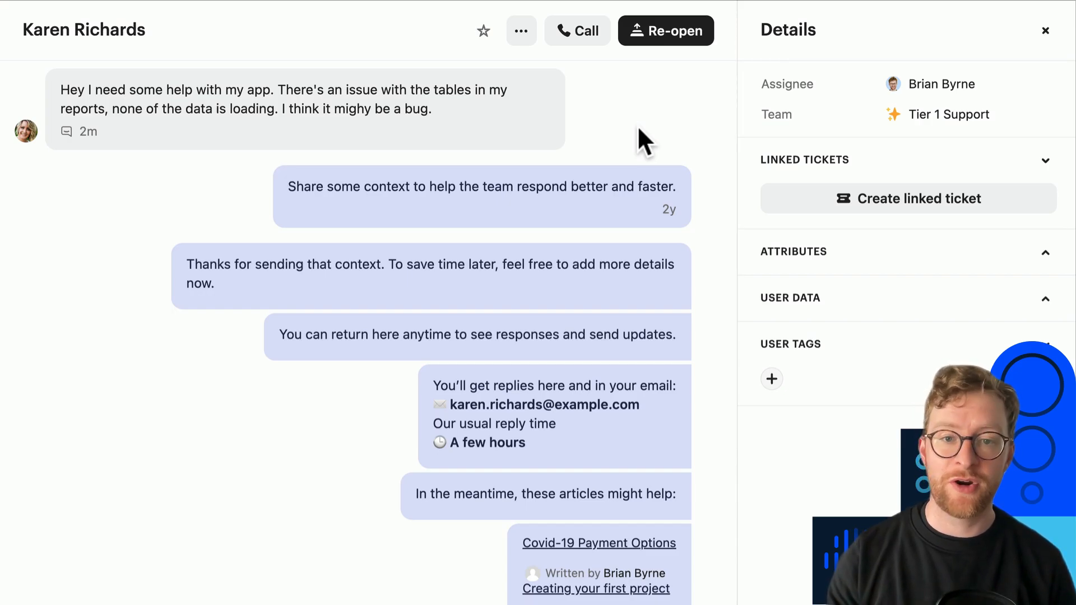
Tag the customer as Beta candidate, then search user tags for 'bug'.
click(1045, 343)
text(bet)
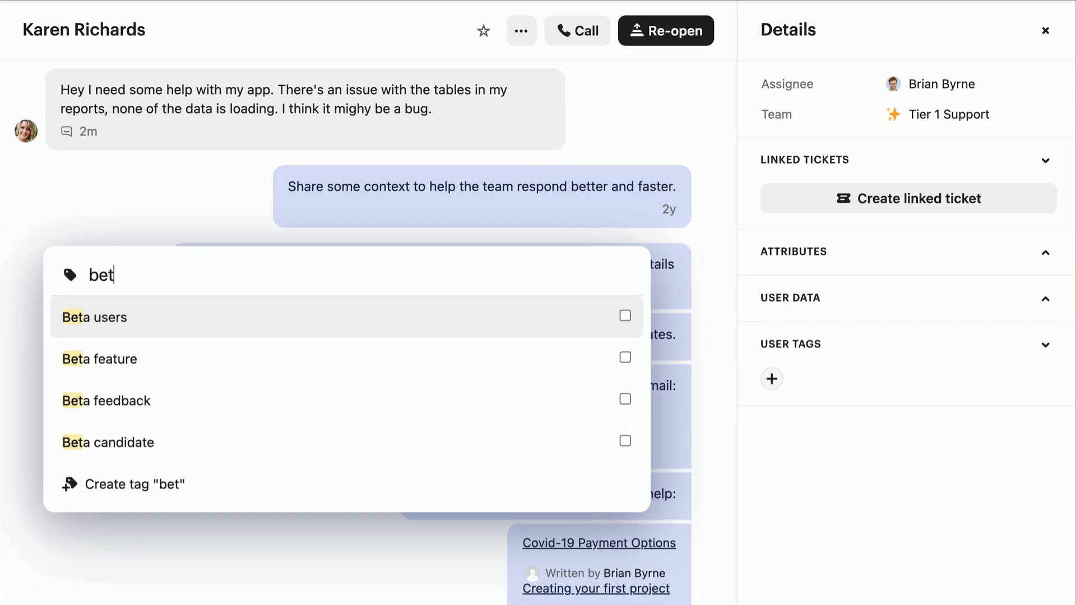
click(624, 526)
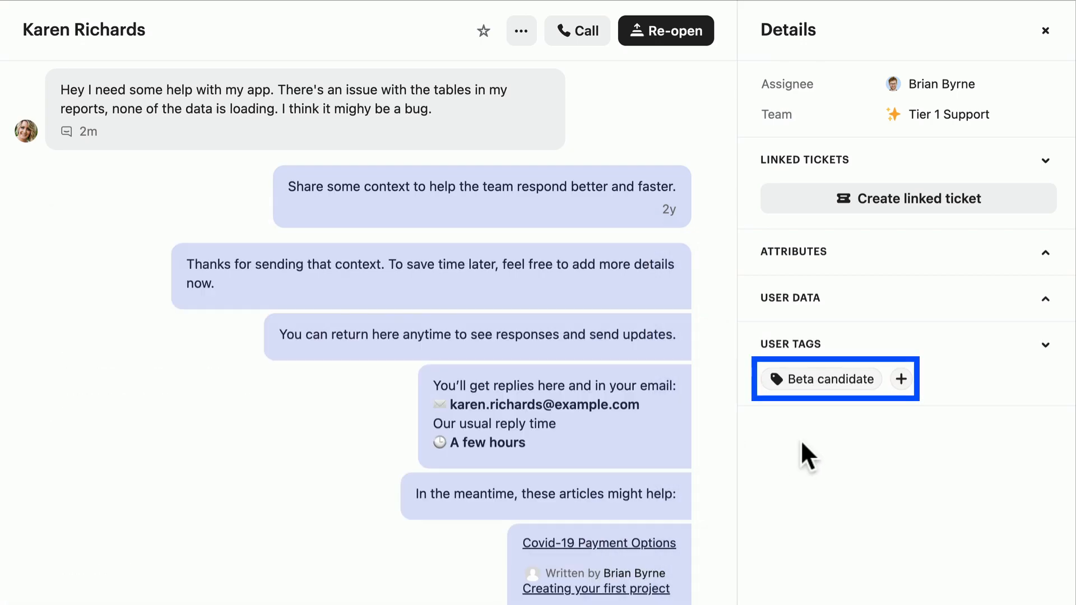
mouse_move(498, 162)
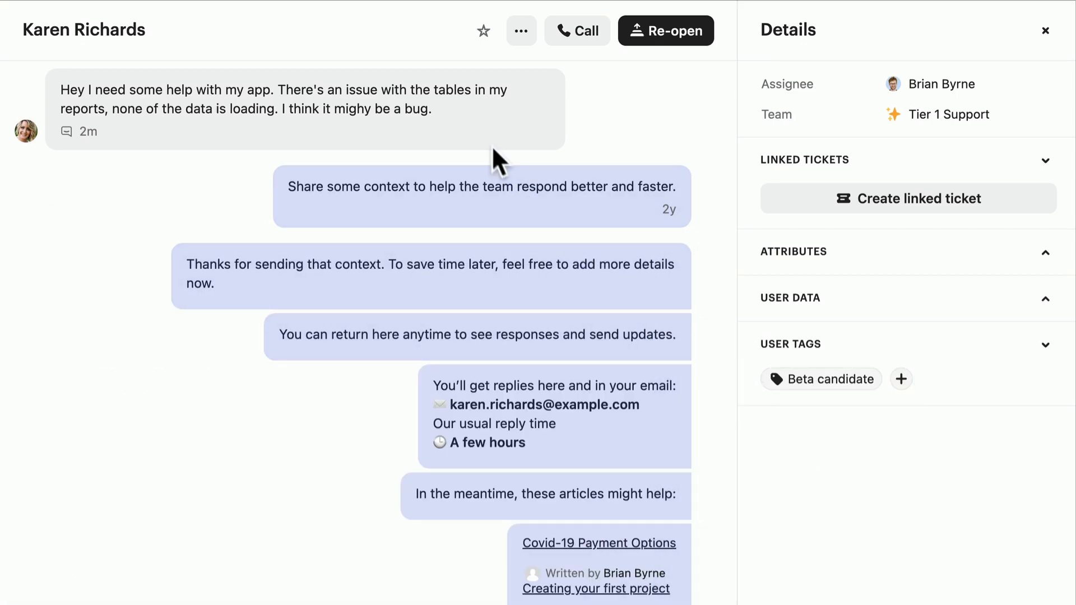
mouse_move(549, 149)
text(bug)
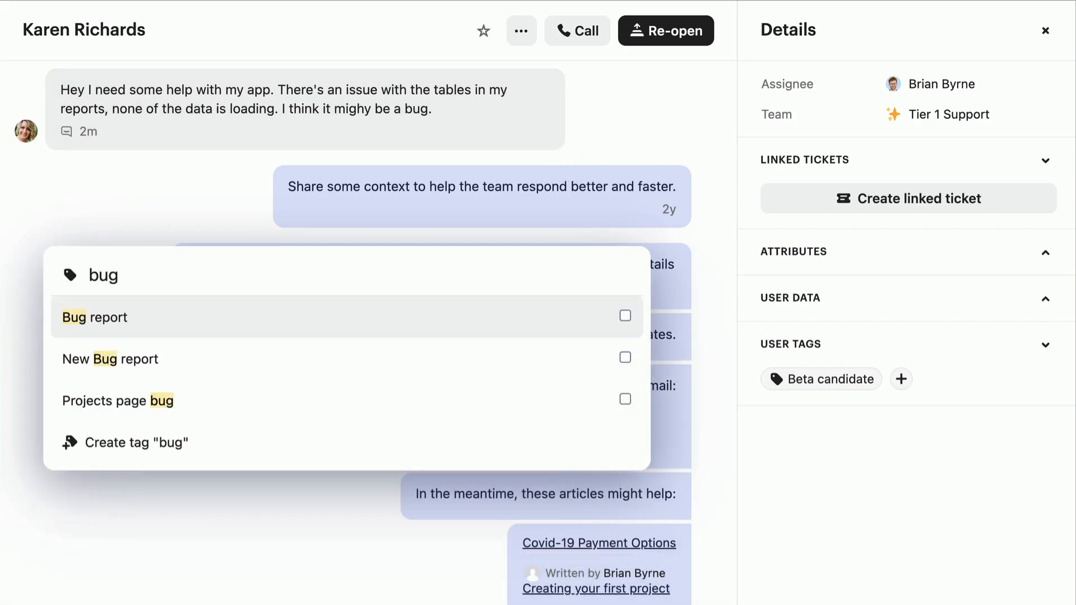
click(94, 318)
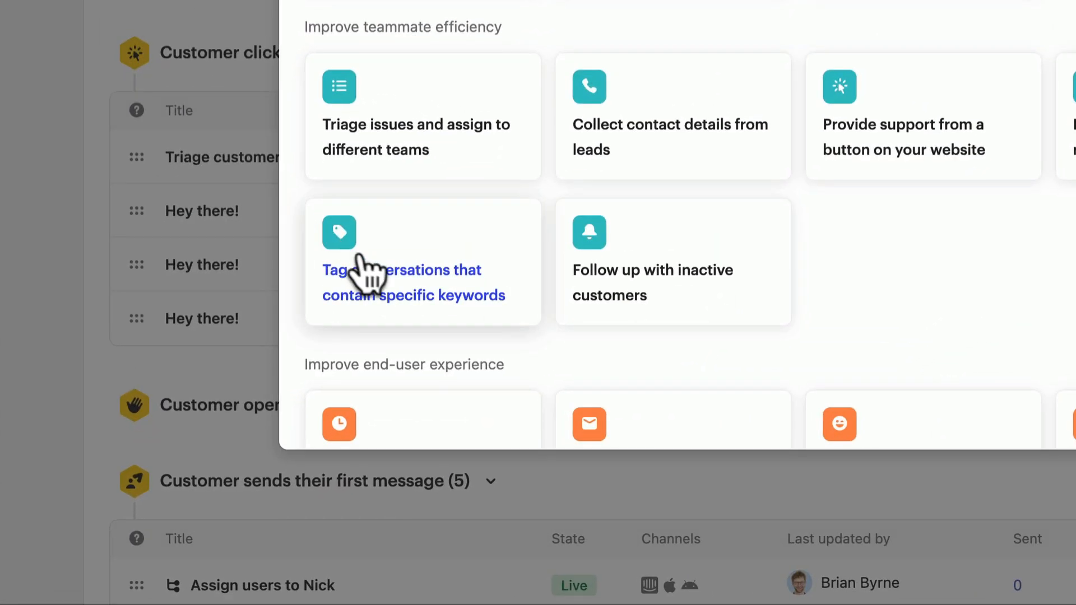
Create a workflow from the 'Tag conversations that contain specific keywords' template.
click(400, 282)
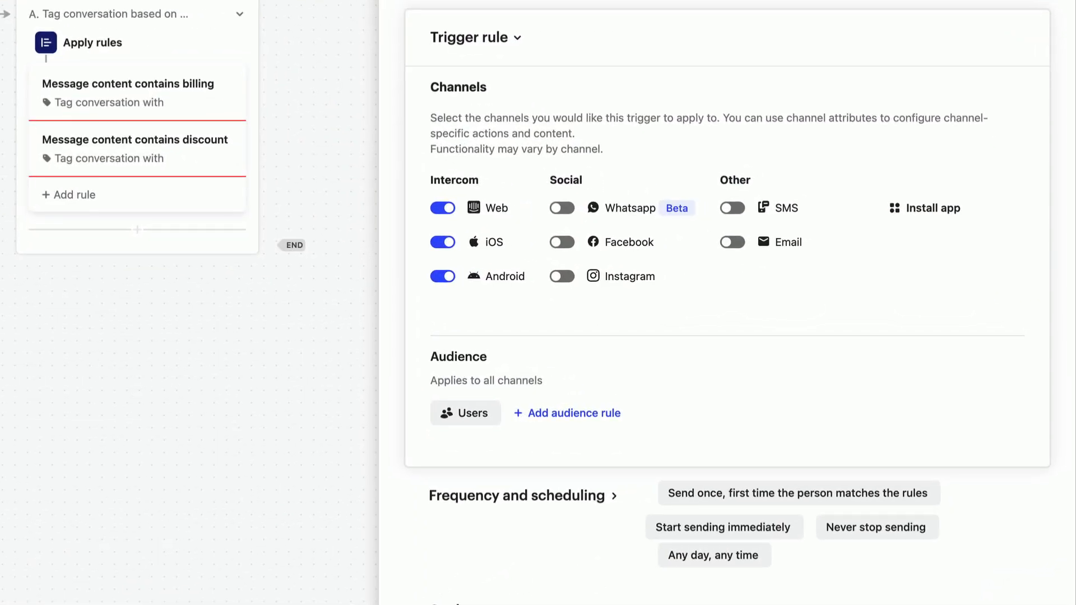
click(560, 207)
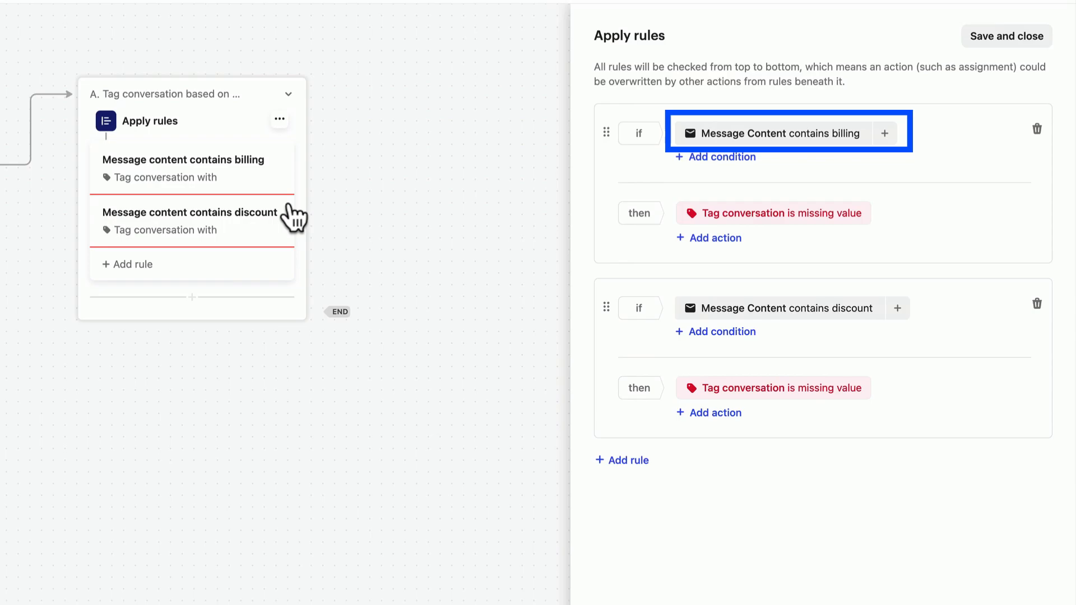
Tag billing-rule messages with Billing and discount-rule messages with Pricing.
click(778, 308)
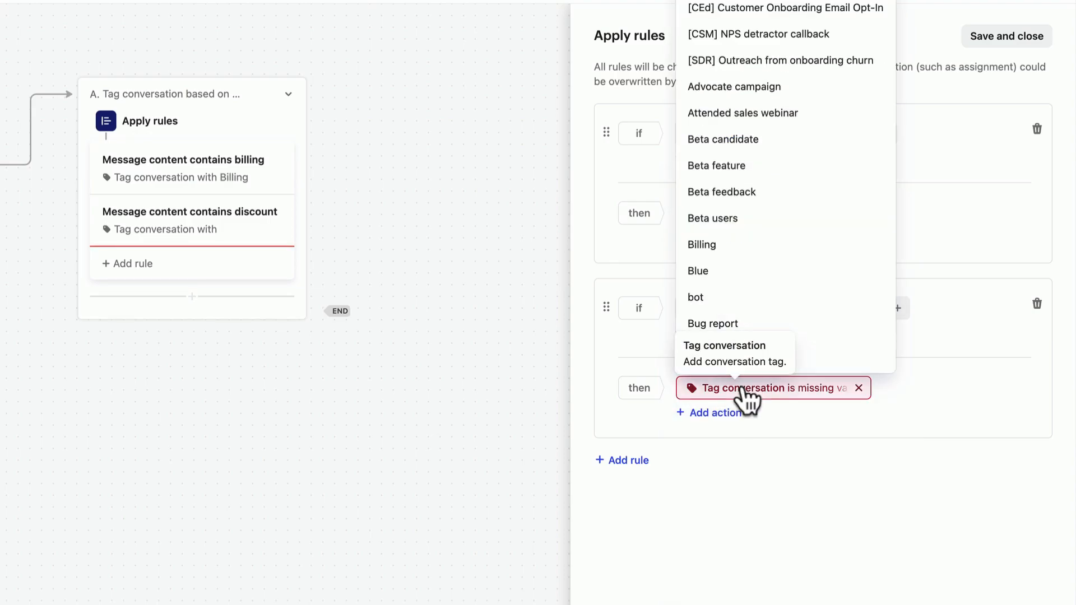
text(pri)
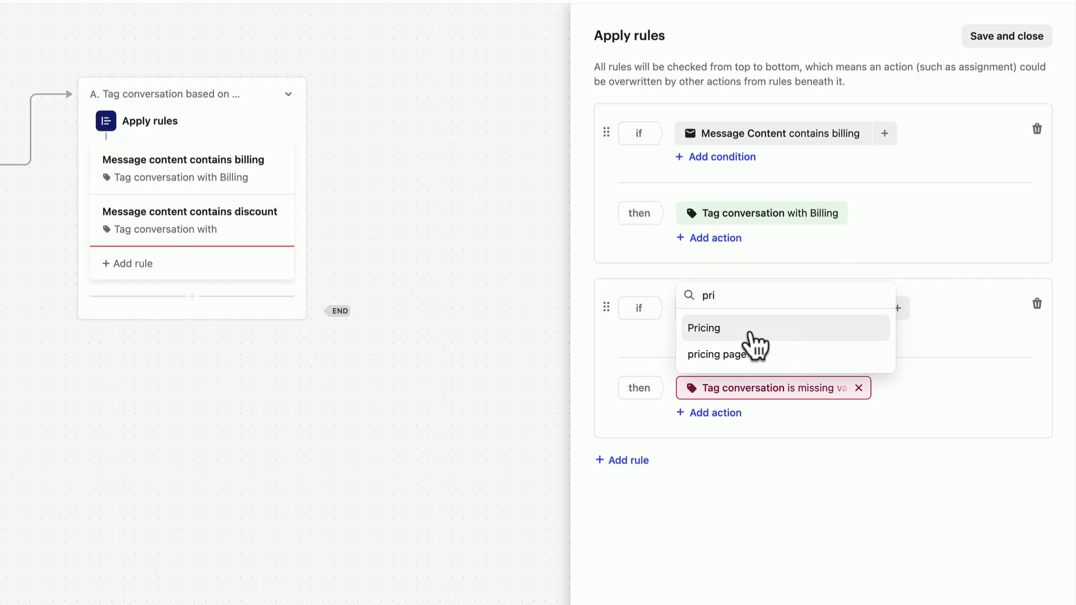
click(707, 327)
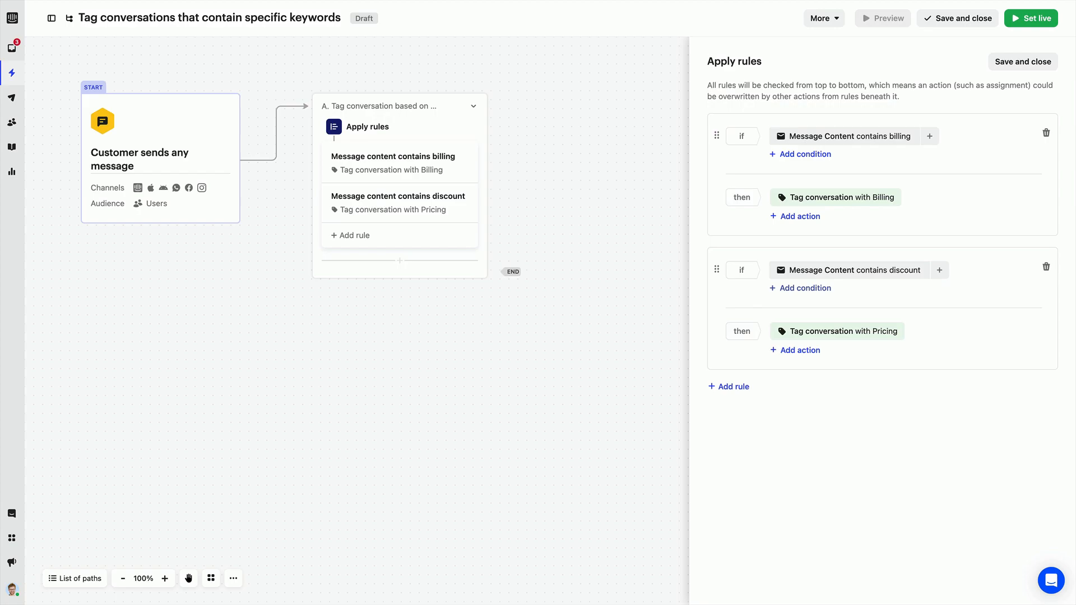
mouse_move(830, 296)
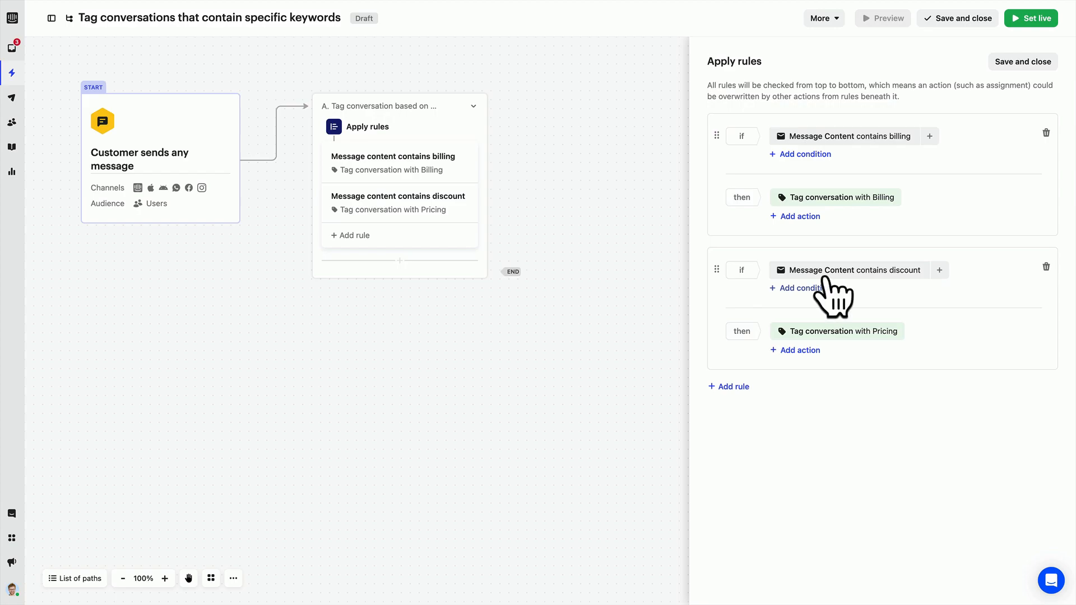
click(12, 589)
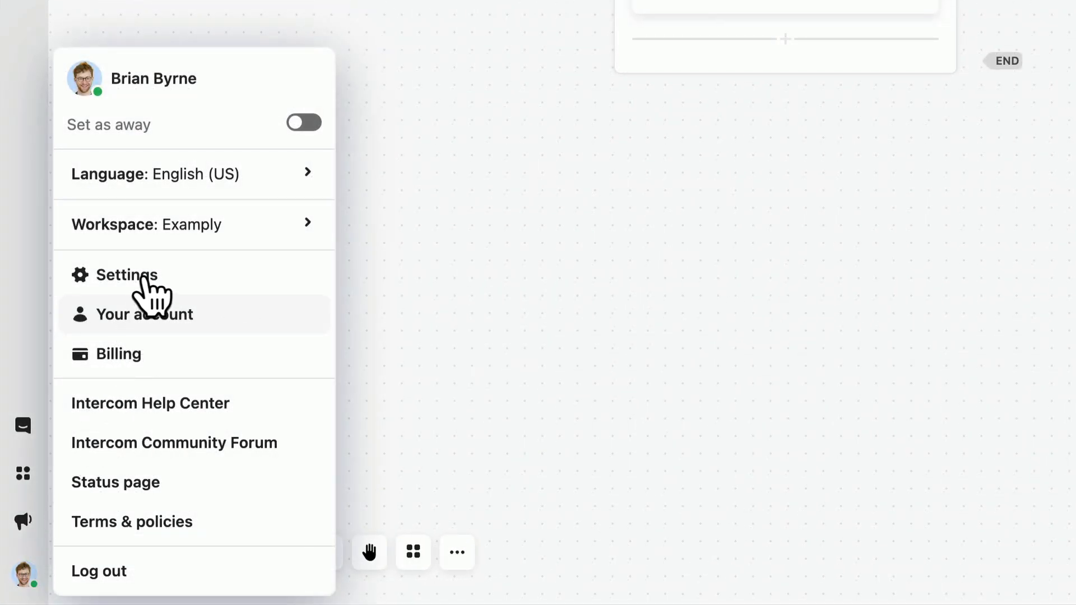
click(127, 275)
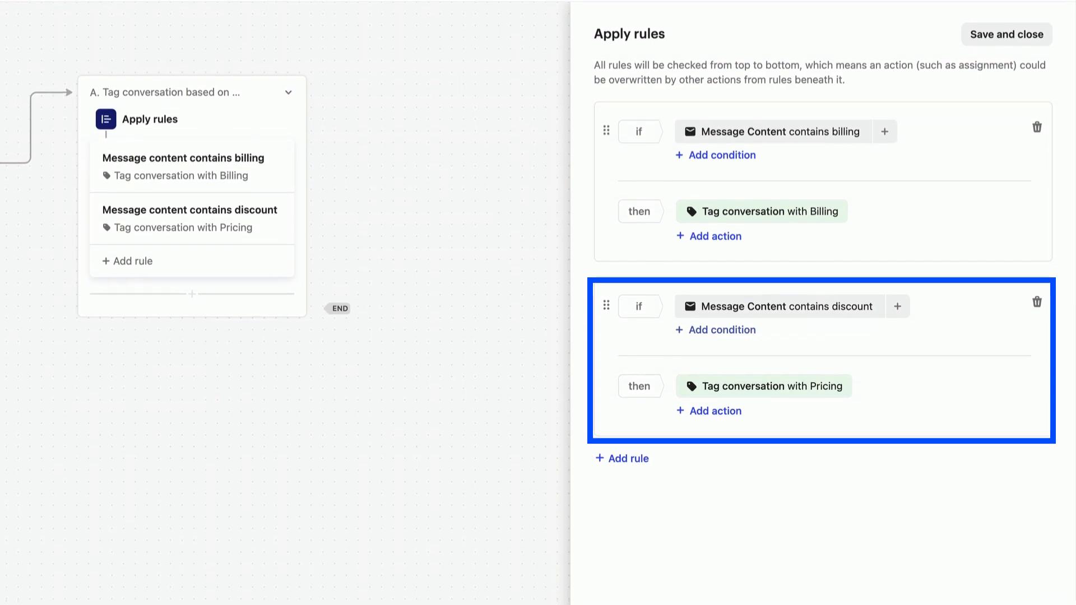
Add a third rule tagging messages containing 'bug' with Bug report.
click(622, 458)
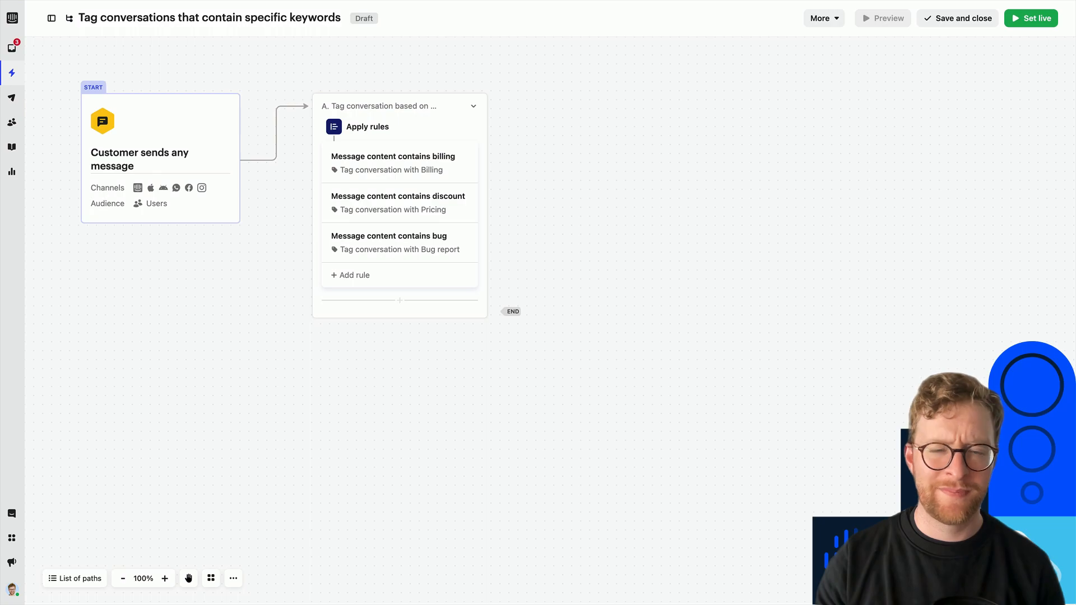
mouse_move(209, 327)
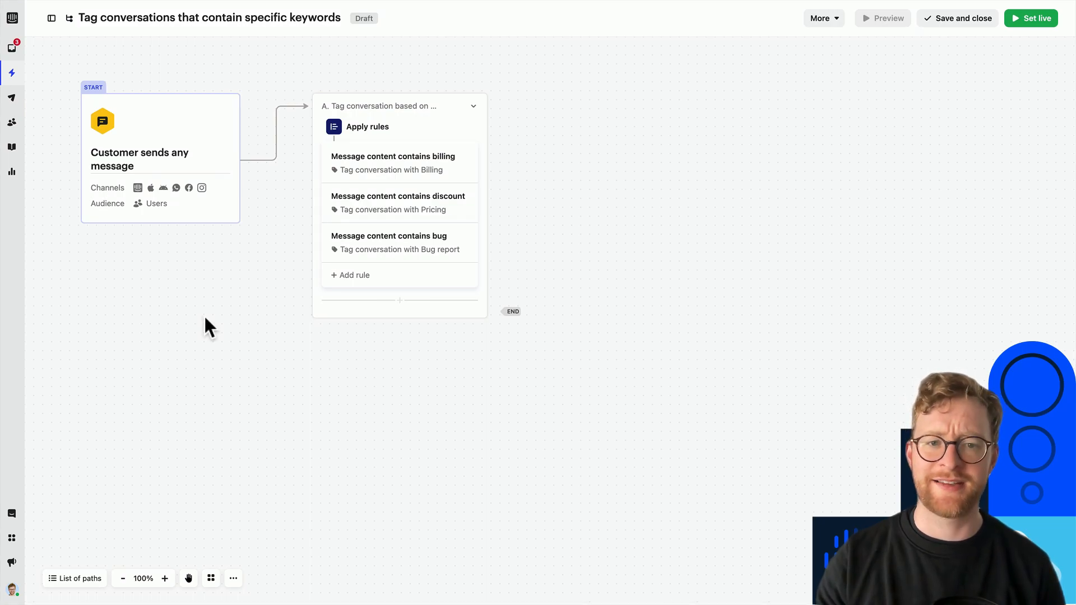
mouse_move(127, 275)
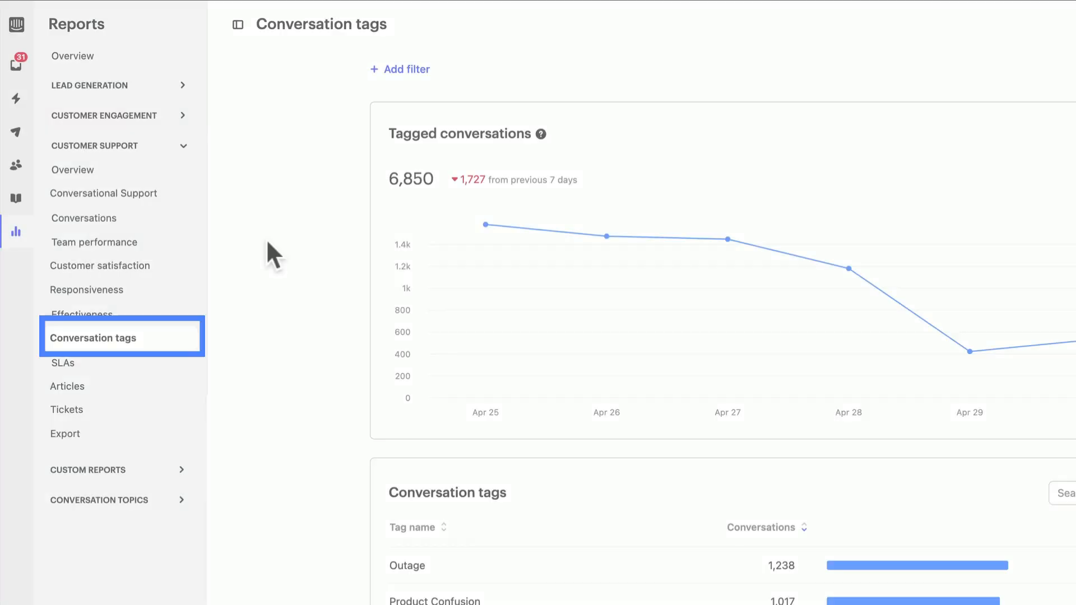
Scroll the Conversation tags report down to the per-tag counts table.
scroll(down, 3)
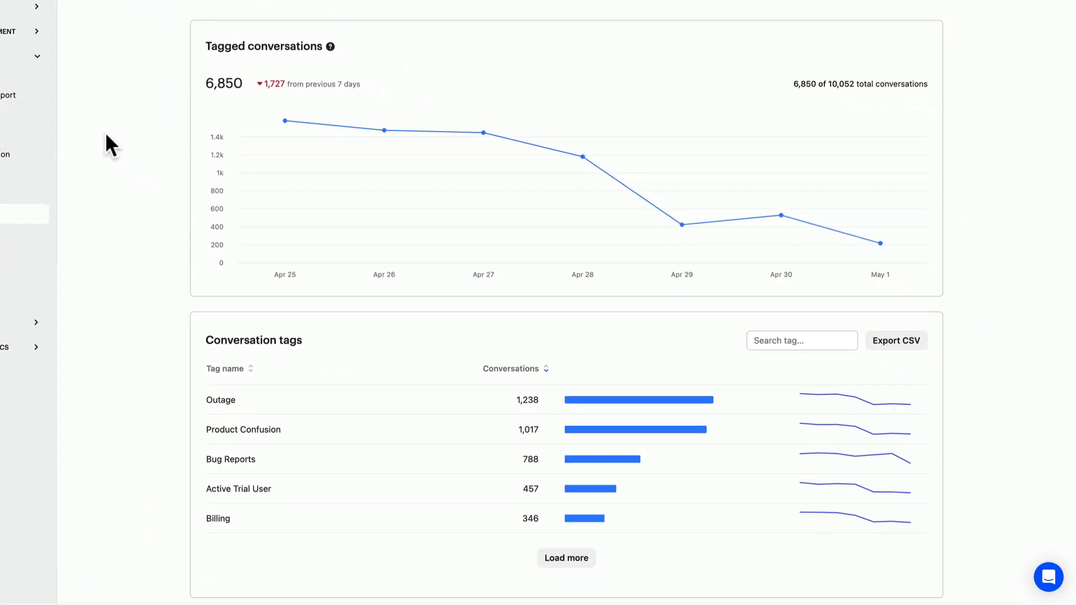
scroll(down, 3)
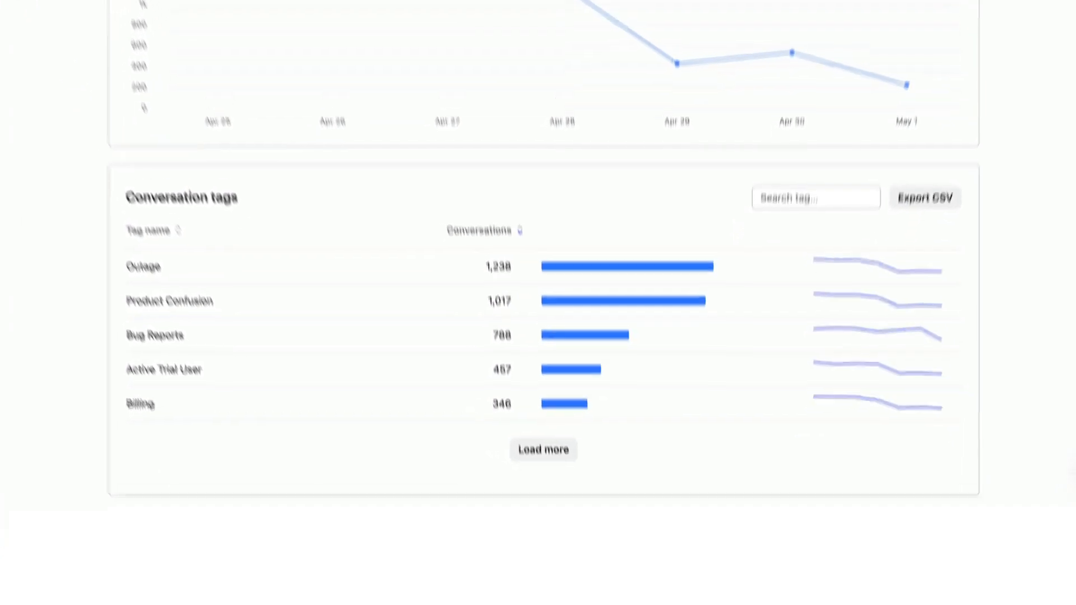